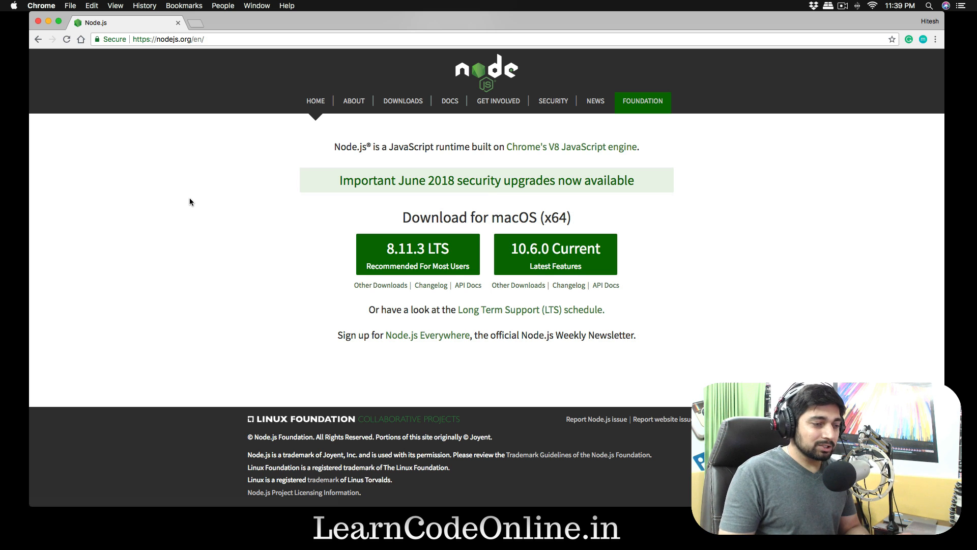
{"action": "mouse_move", "coordinate": [700, 245]}
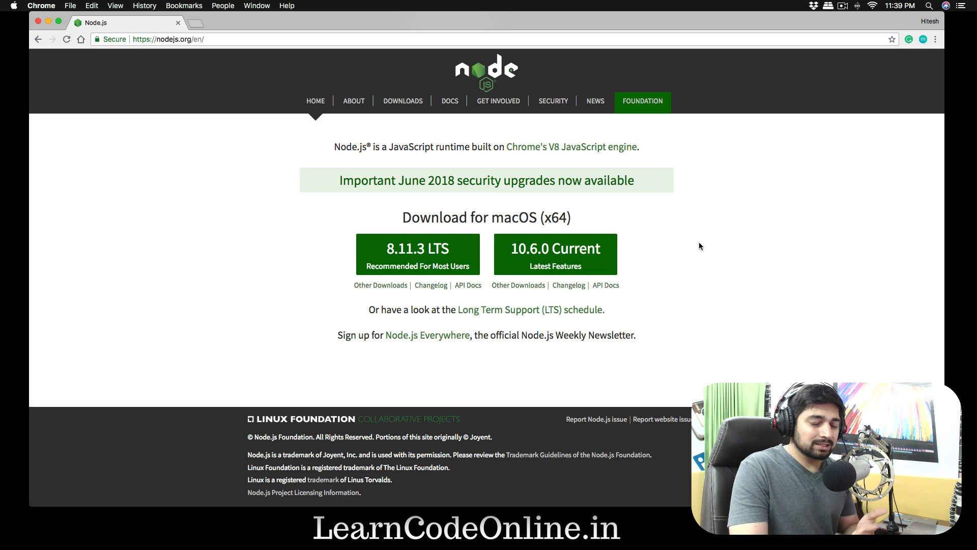
{"action": "mouse_move", "coordinate": [555, 254]}
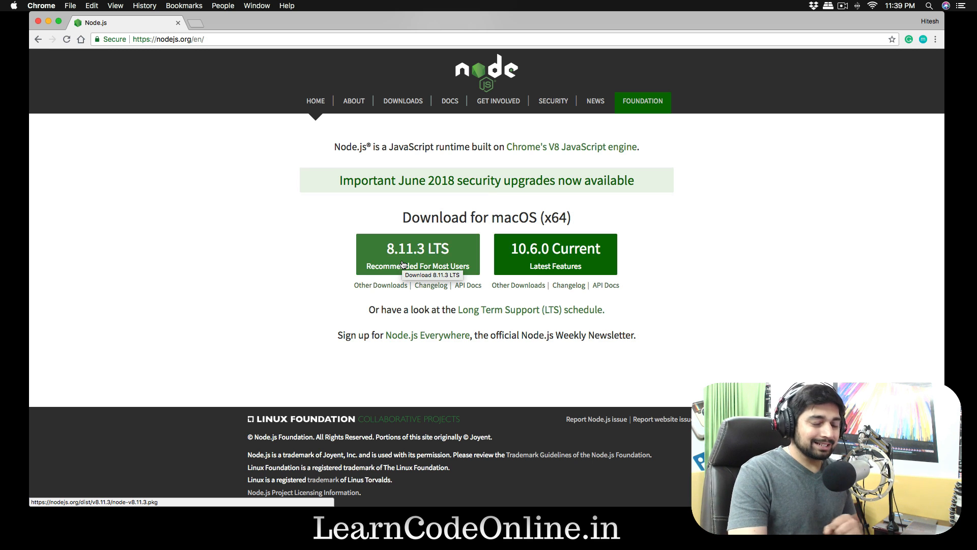
{"action": "mouse_move", "coordinate": [580, 269]}
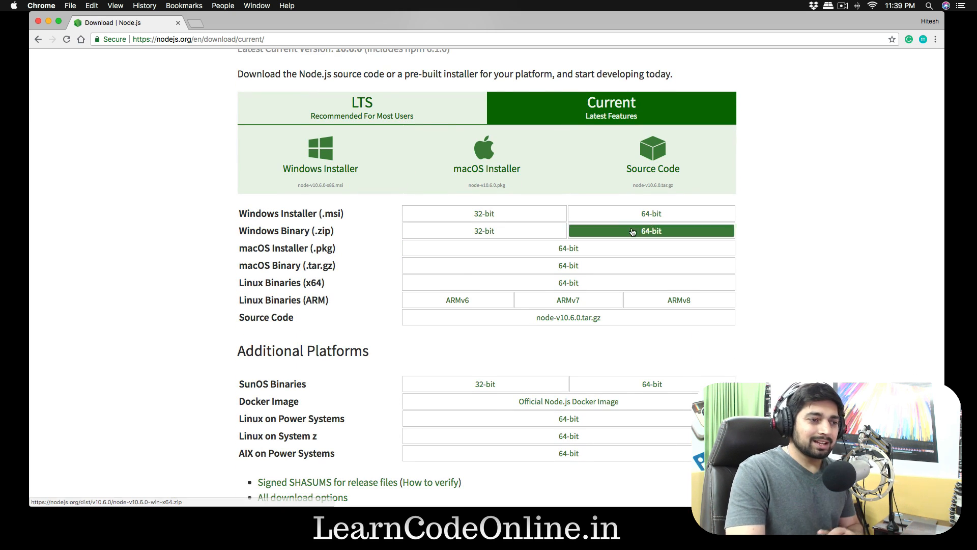
{"action": "mouse_move", "coordinate": [804, 226]}
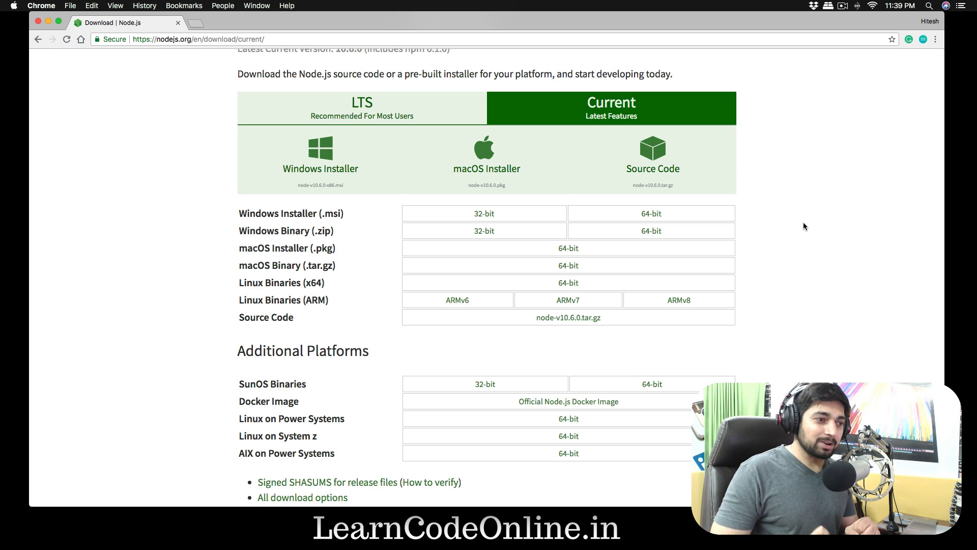
{"action": "mouse_move", "coordinate": [770, 232]}
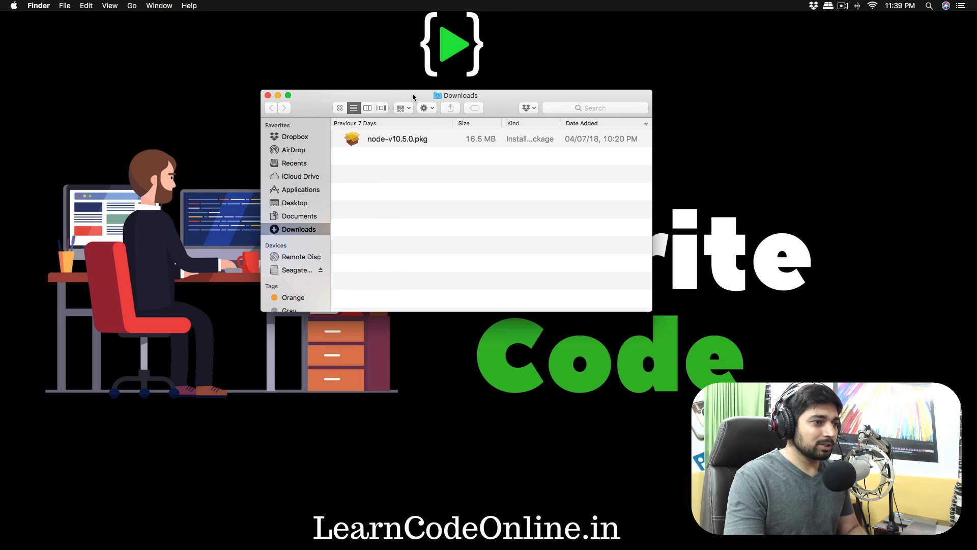
{"action": "mouse_move", "coordinate": [410, 142]}
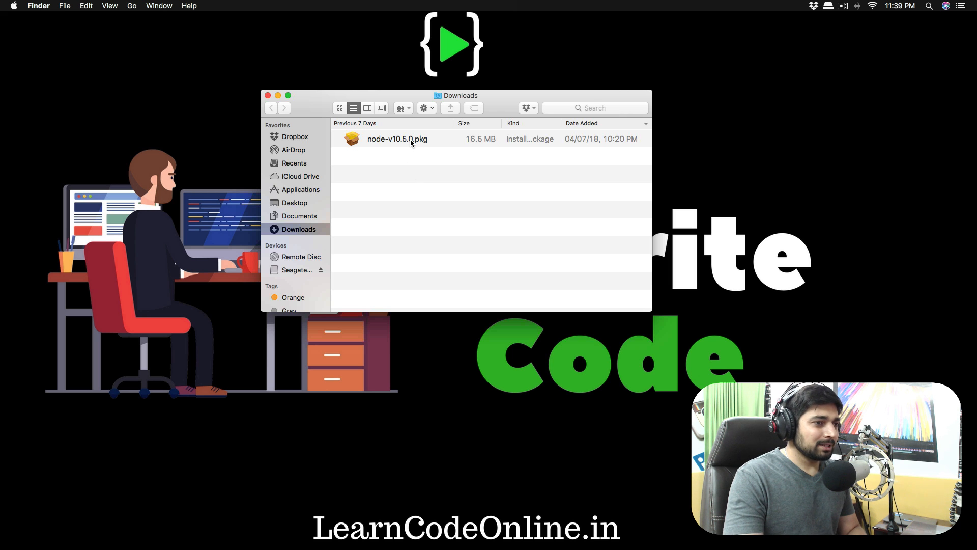
Open node-v10.5.0.pkg from the Downloads folder to launch the Node.js installer.
{"action": "double_click", "coordinate": [397, 139]}
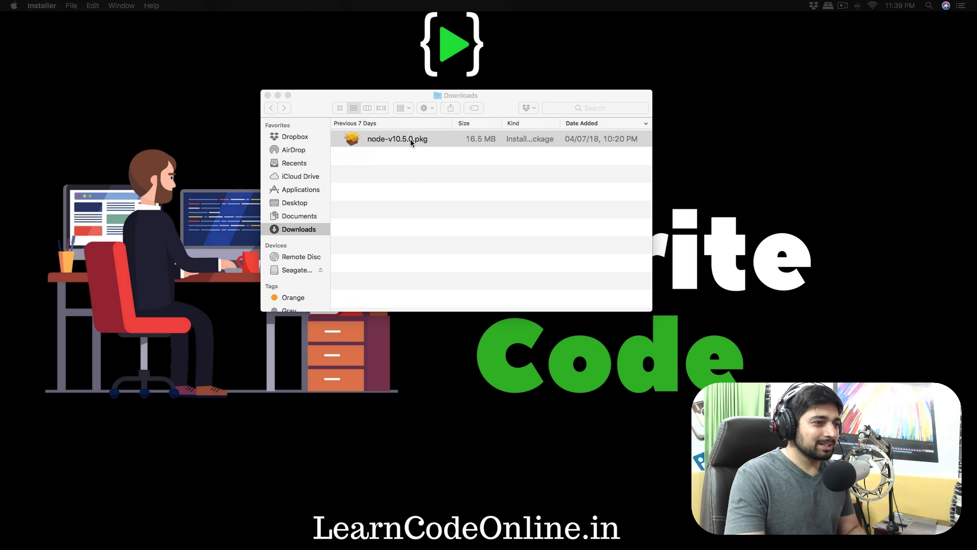
{"action": "double_click", "coordinate": [397, 138]}
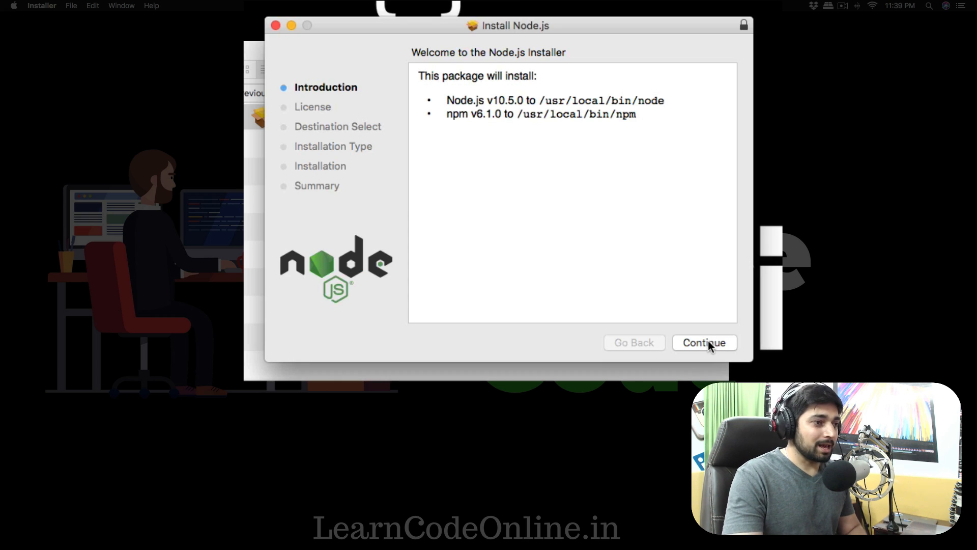
Move past the introduction and agree to the Node.js software license.
{"action": "left_click", "coordinate": [704, 343]}
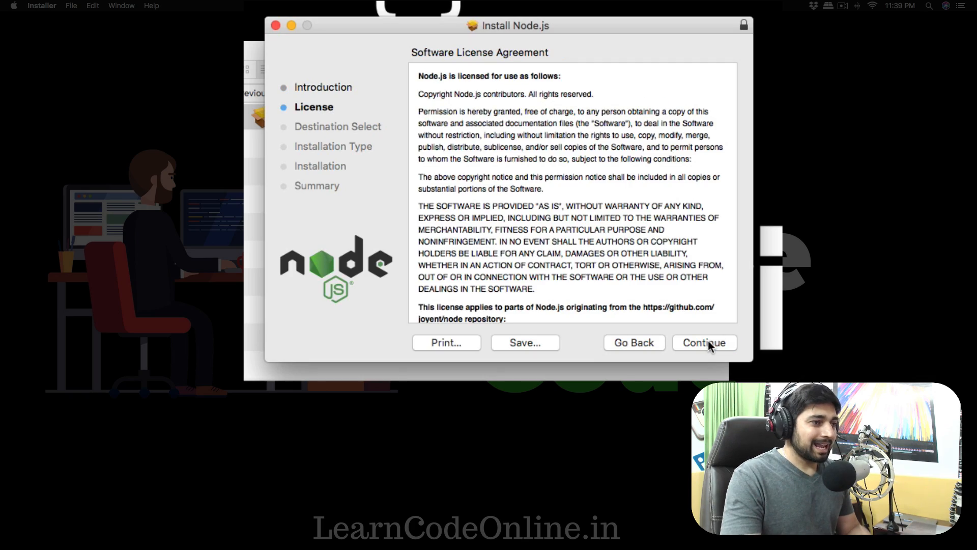
{"action": "scroll", "scroll_direction": "down", "scroll_amount": 3}
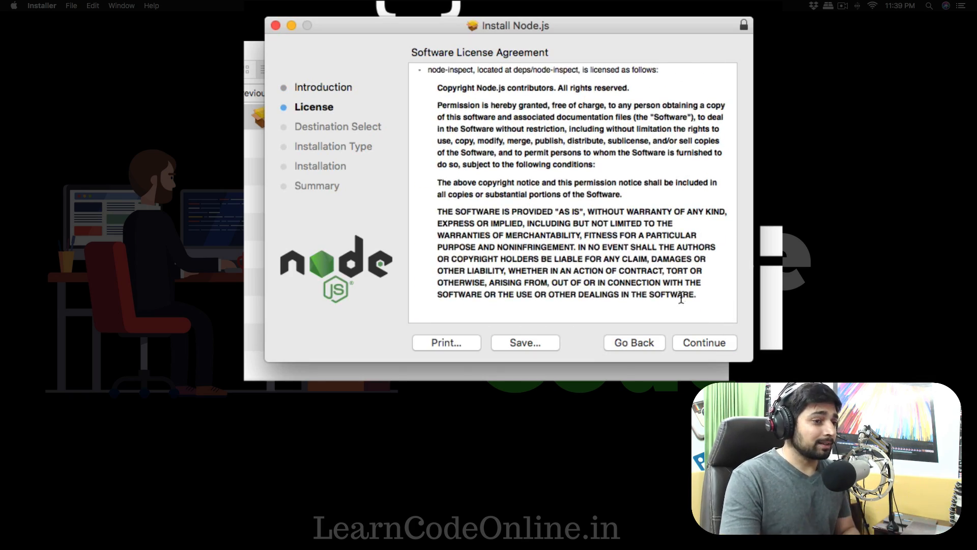
{"action": "left_click", "coordinate": [703, 342]}
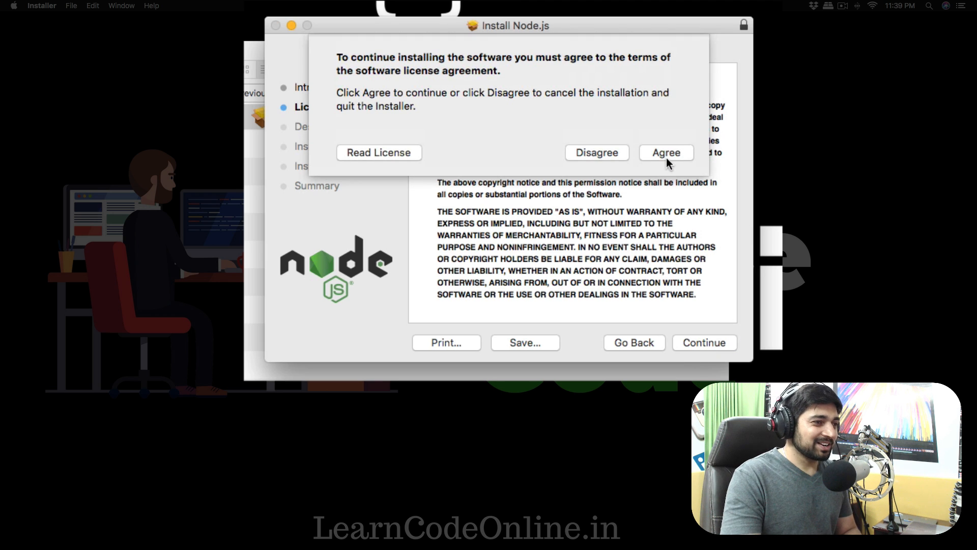
{"action": "left_click", "coordinate": [666, 152]}
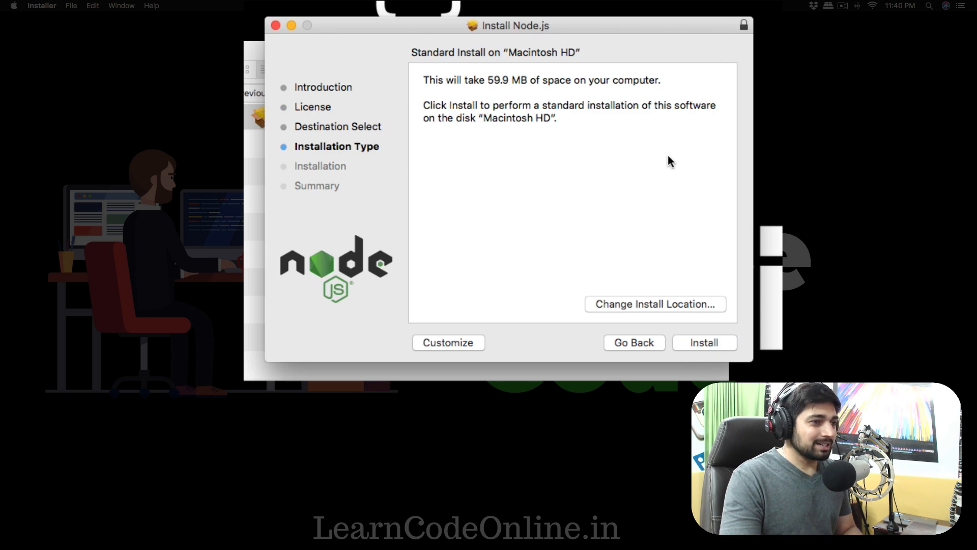
{"action": "mouse_move", "coordinate": [610, 254]}
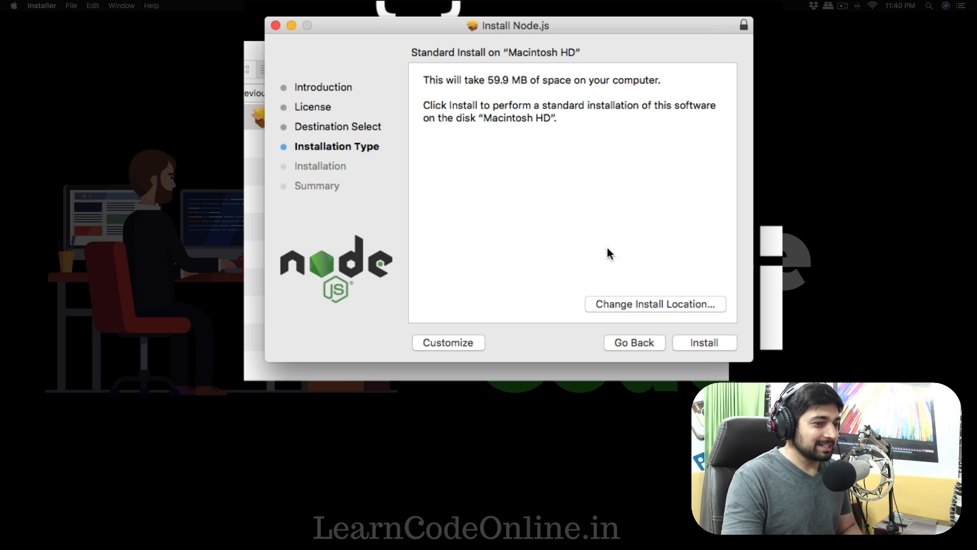
Install Node.js v10.5.0 and npm v6.1.0 on Macintosh HD with password authorization.
{"action": "left_click", "coordinate": [704, 343]}
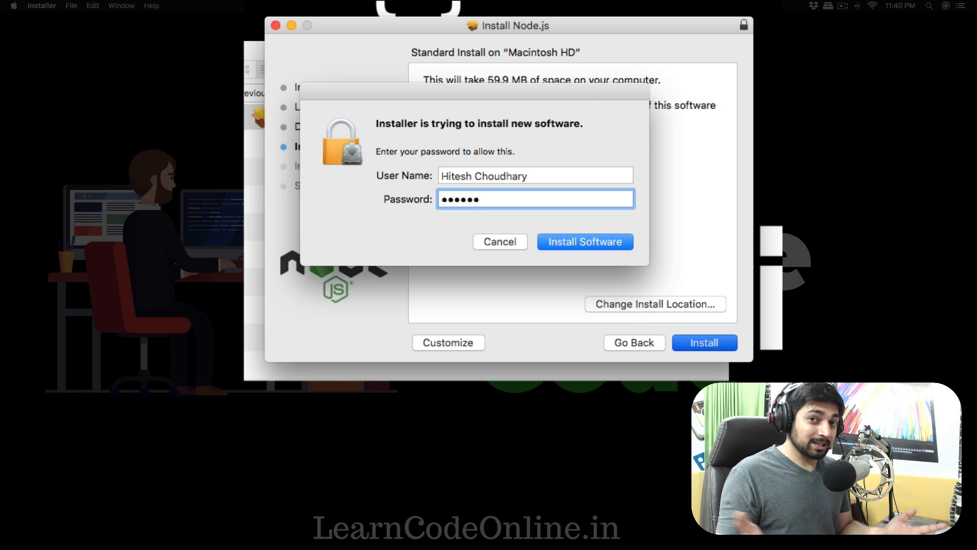
{"action": "left_click", "coordinate": [583, 242]}
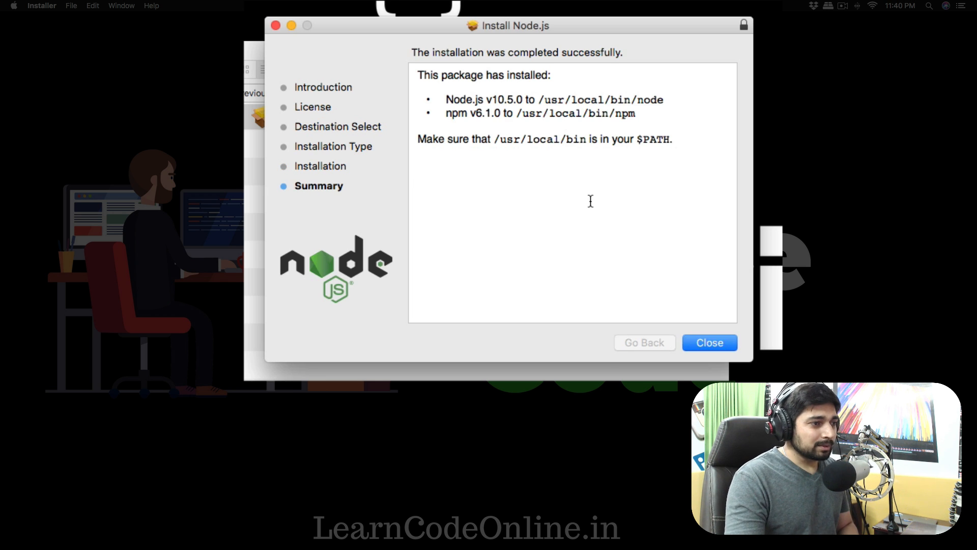
{"action": "left_click", "coordinate": [709, 342]}
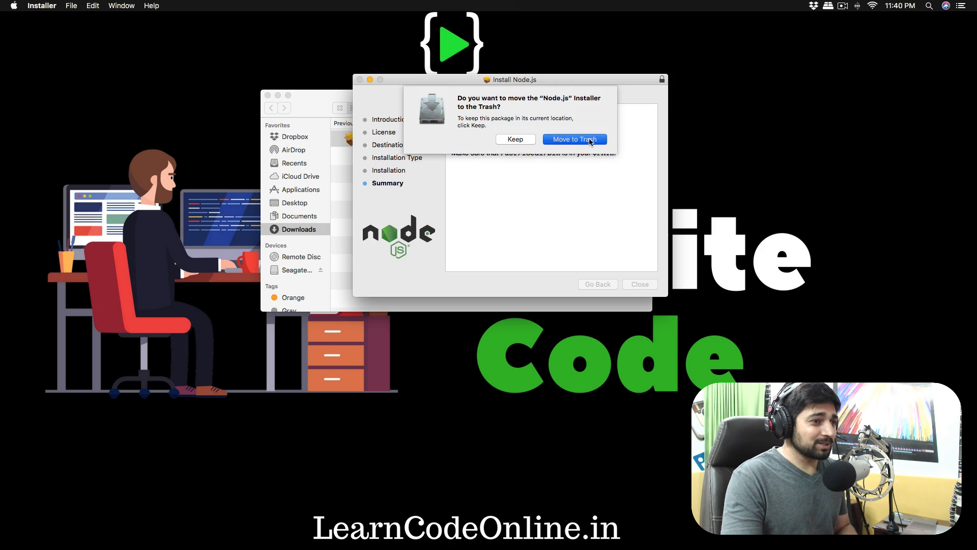
Trash the installer package, close Downloads, and search Spotlight for Terminal.
{"action": "left_click", "coordinate": [574, 139]}
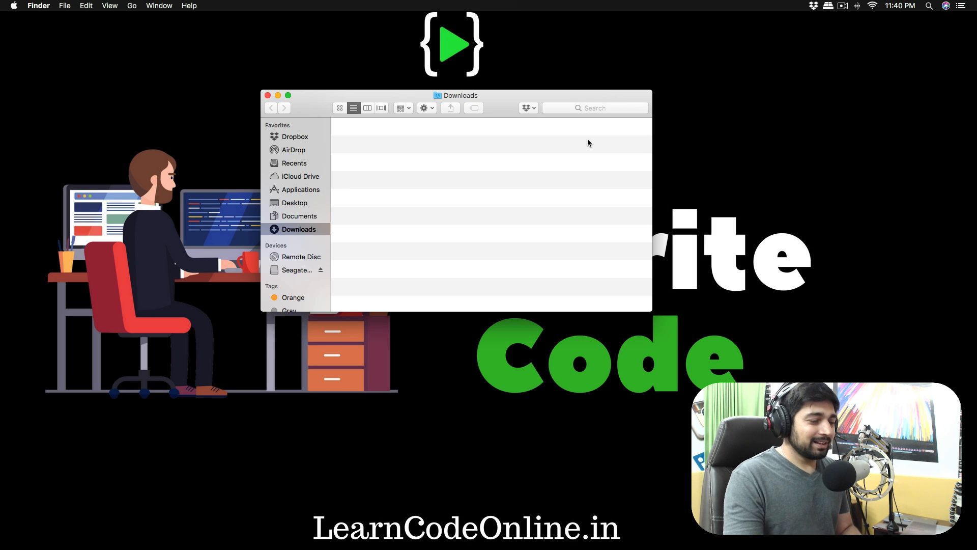
{"action": "left_click", "coordinate": [268, 95]}
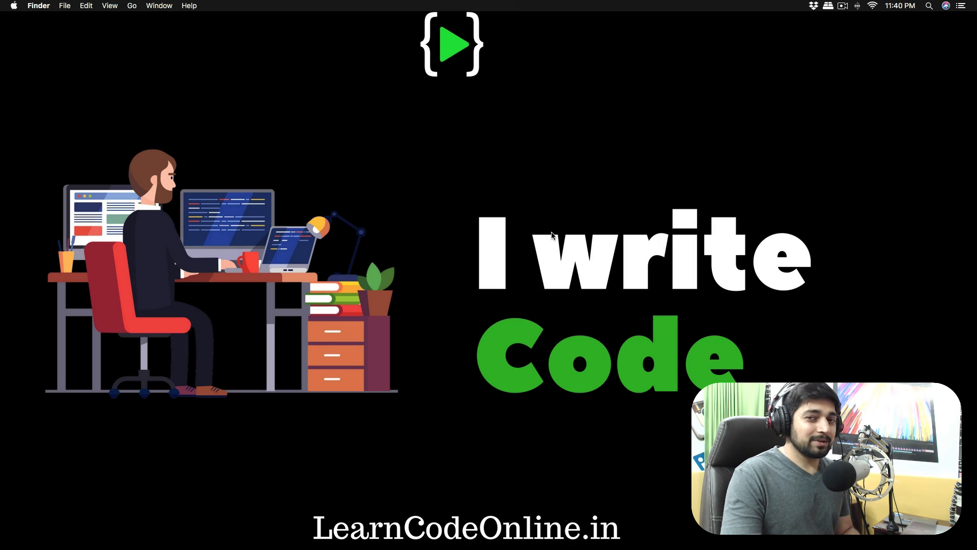
{"action": "type", "text": "ter"}
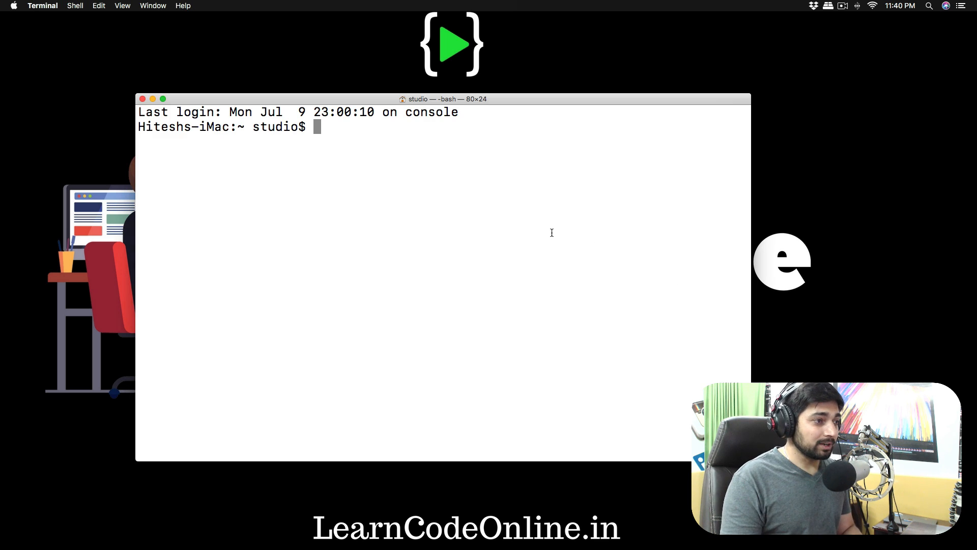
Run node -v to confirm v10.5.0, then start typing npm -v.
{"action": "type", "text": "node -v"}
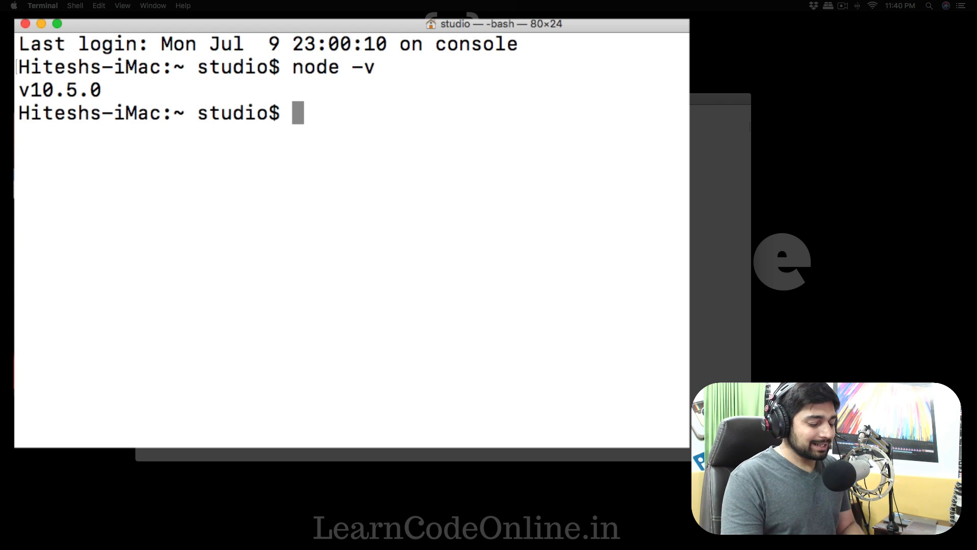
{"action": "type", "text": "npm"}
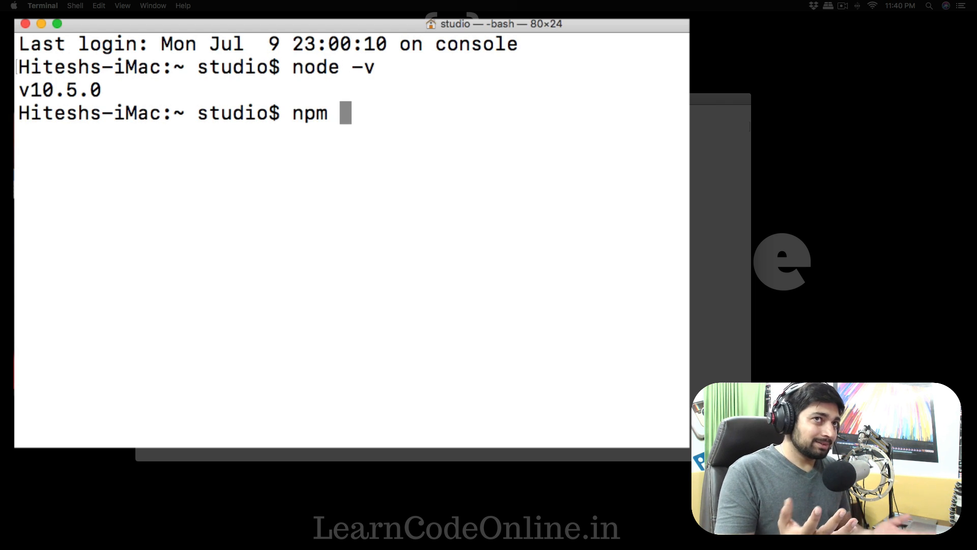